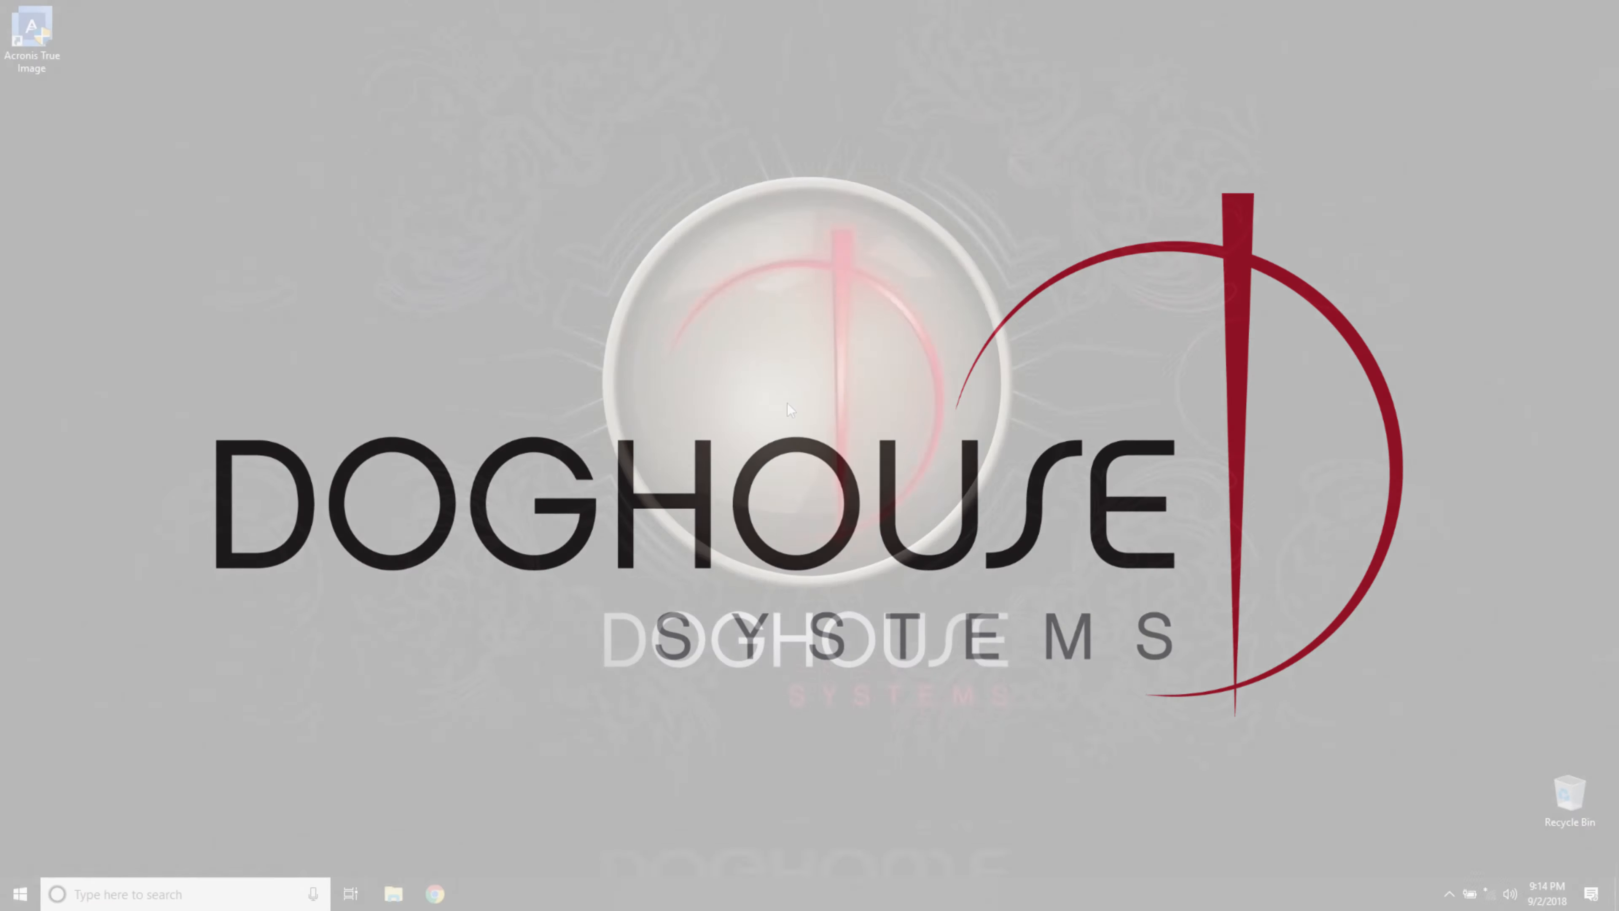
- Launch Acronis True Image 2018 from the desktop shortcut and approve the UAC prompt
{"action": "double_click", "coordinate": [32, 34]}
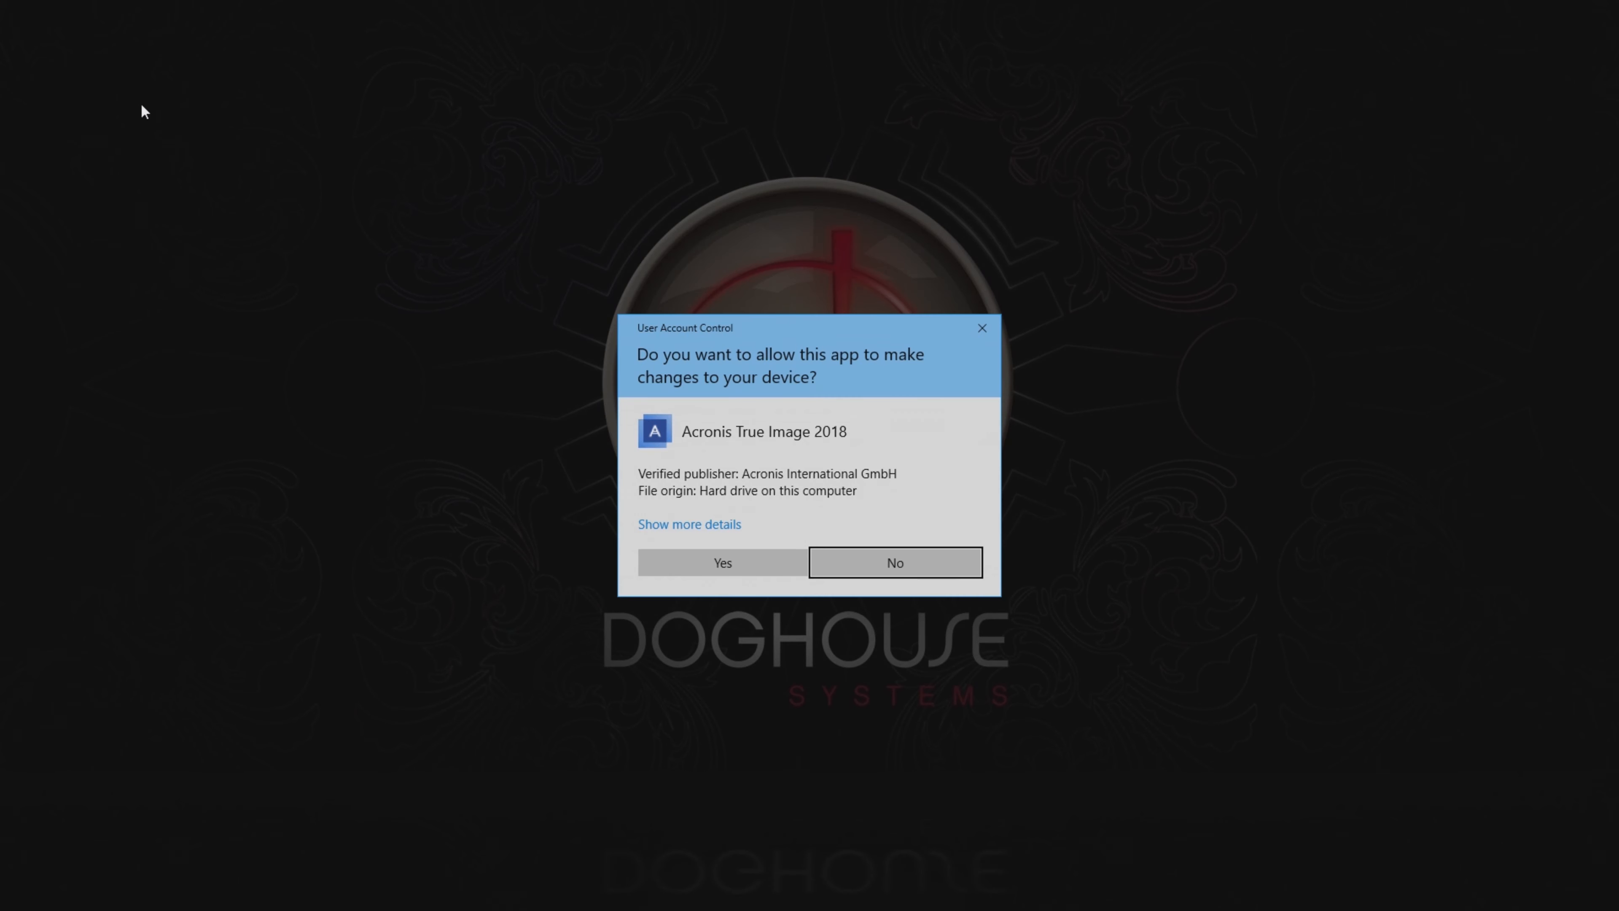
{"action": "left_click", "coordinate": [721, 563]}
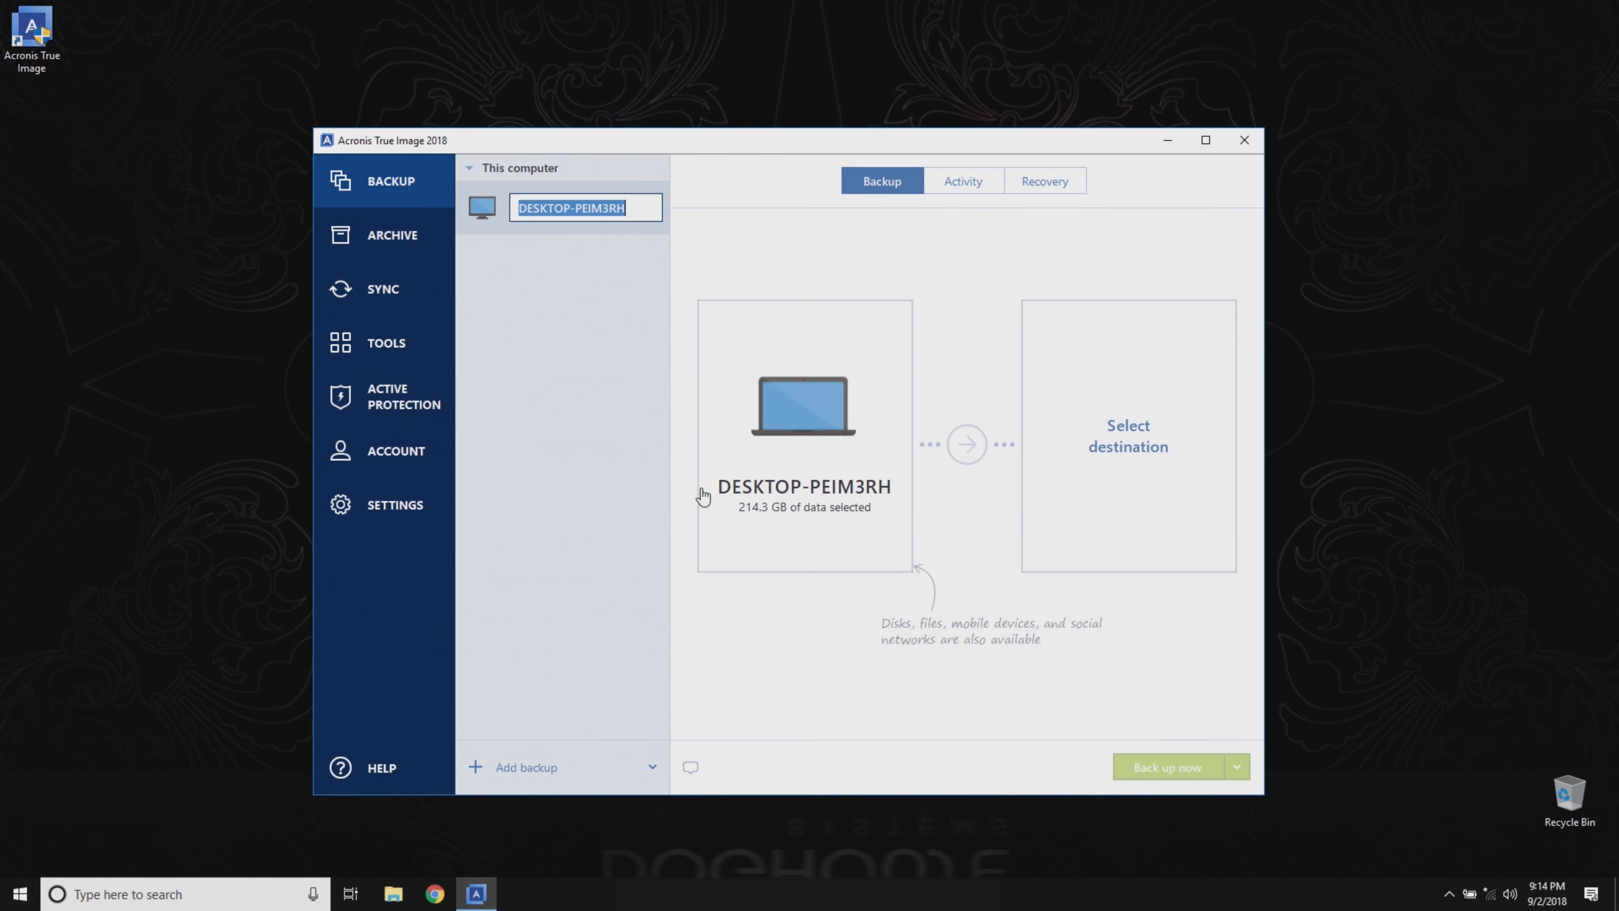
{"action": "mouse_move", "coordinate": [501, 222]}
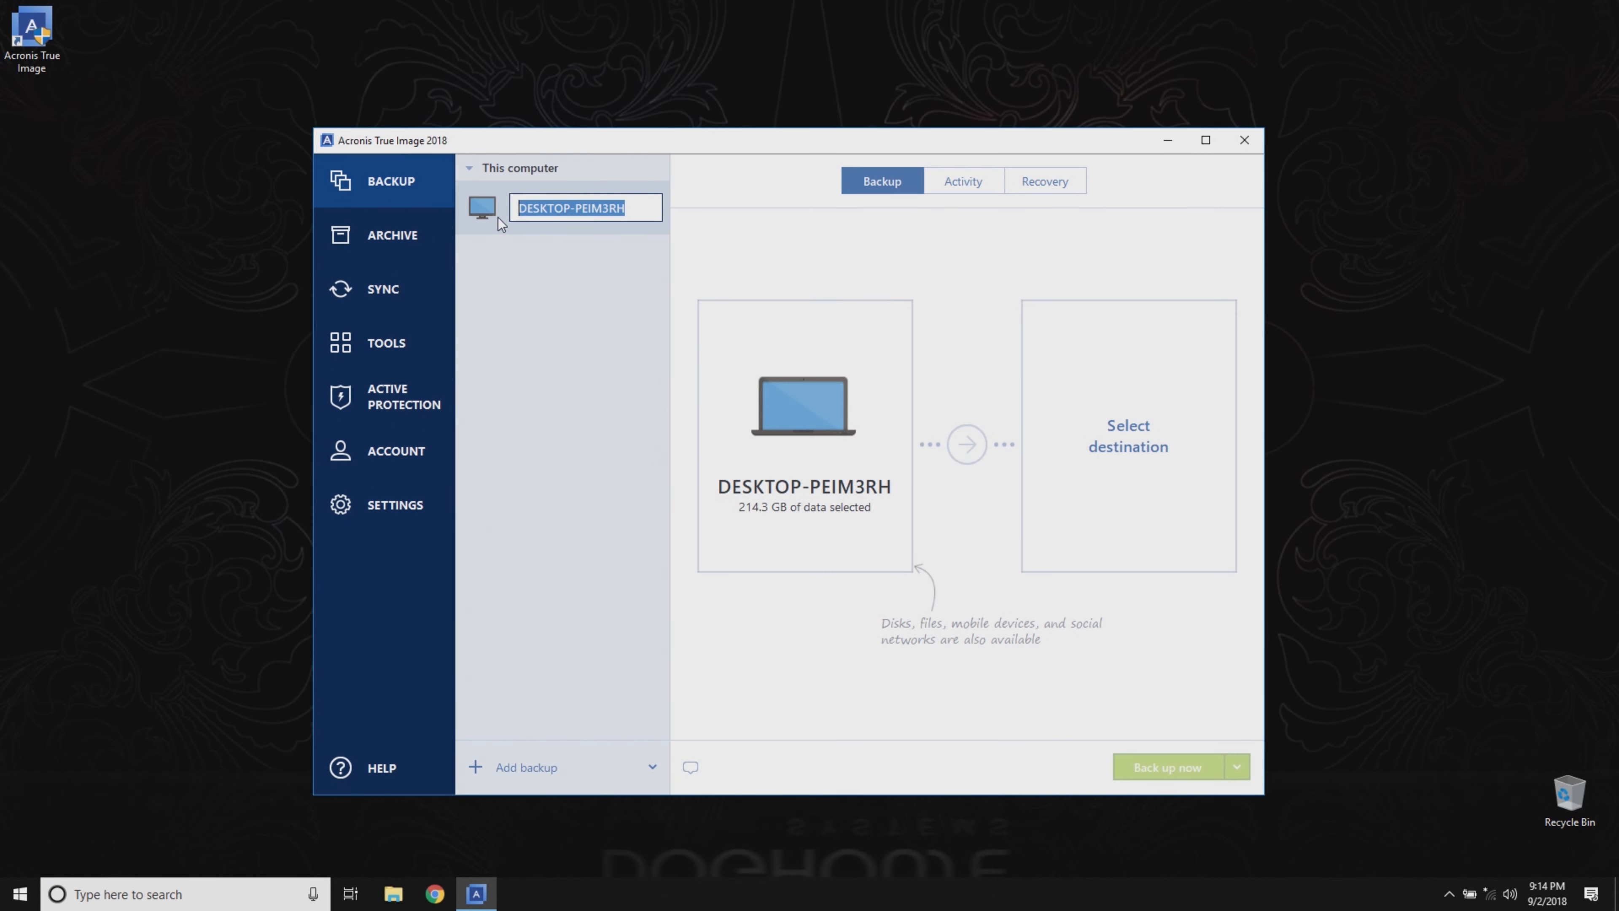
- Name the new backup 'Osbackup' and bring up the backup source choices
{"action": "type", "text": "Osbackup"}
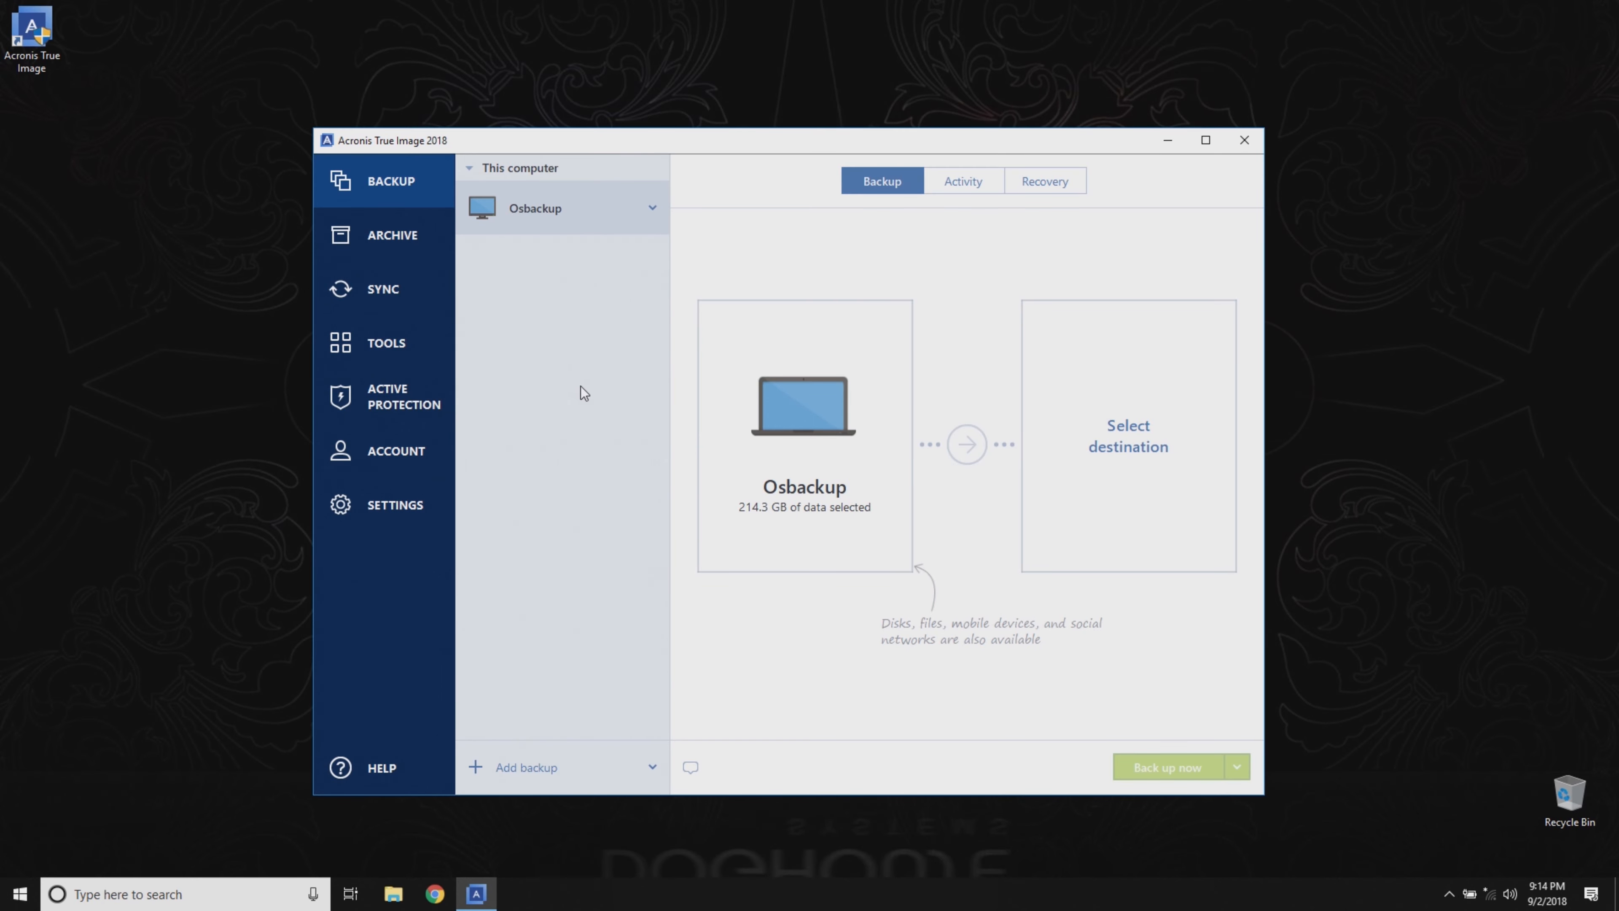
{"action": "left_click", "coordinate": [804, 434]}
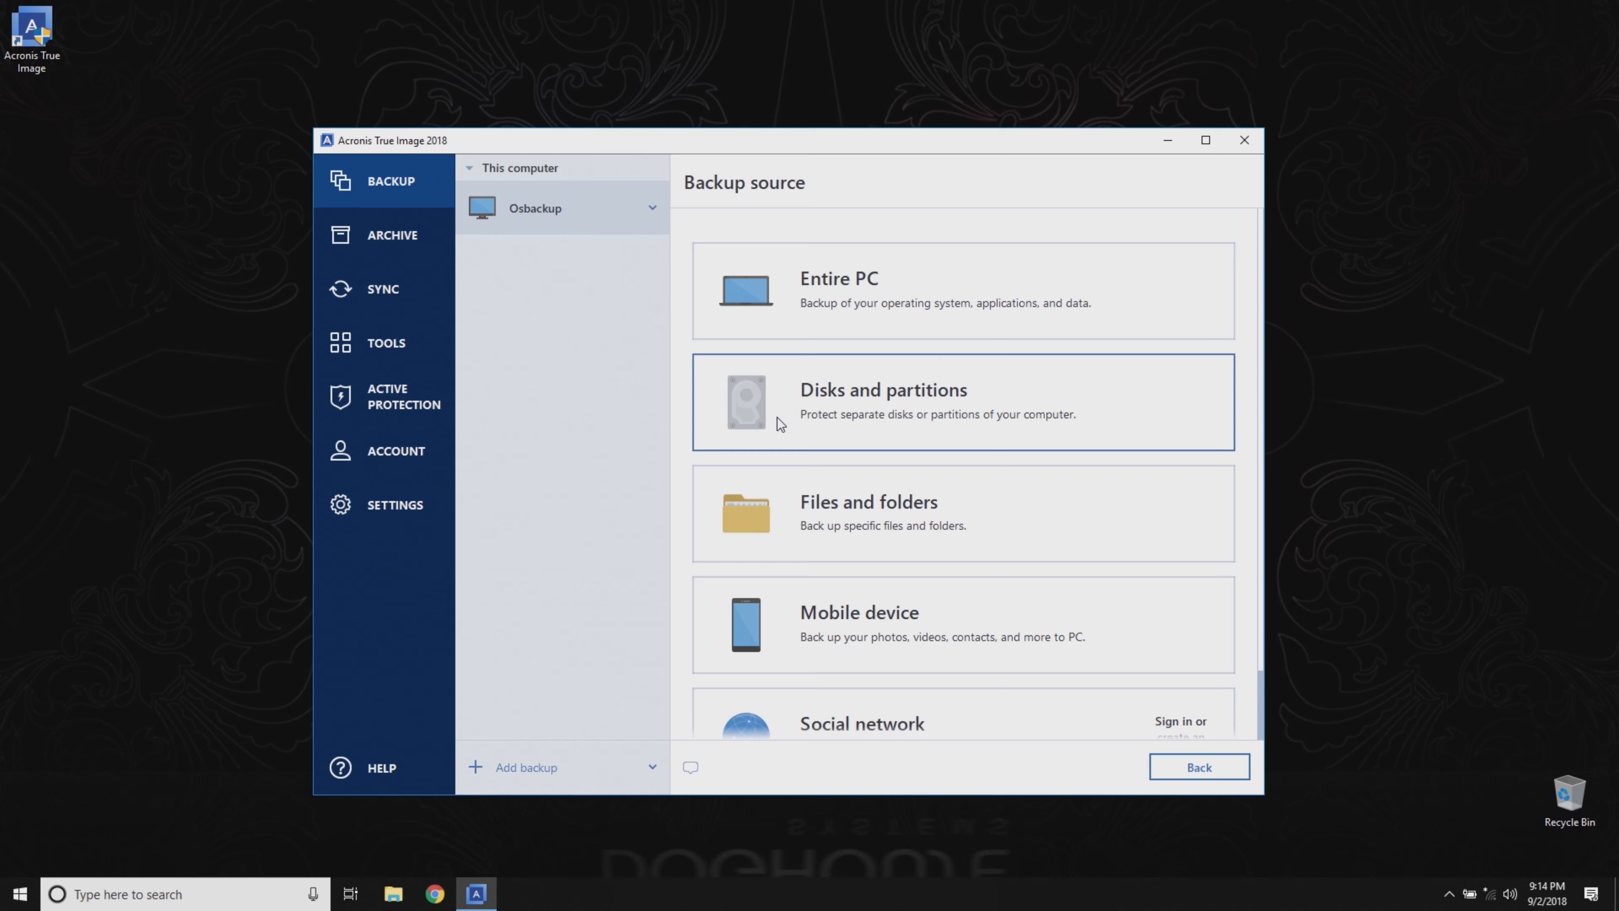
{"action": "mouse_move", "coordinate": [891, 404]}
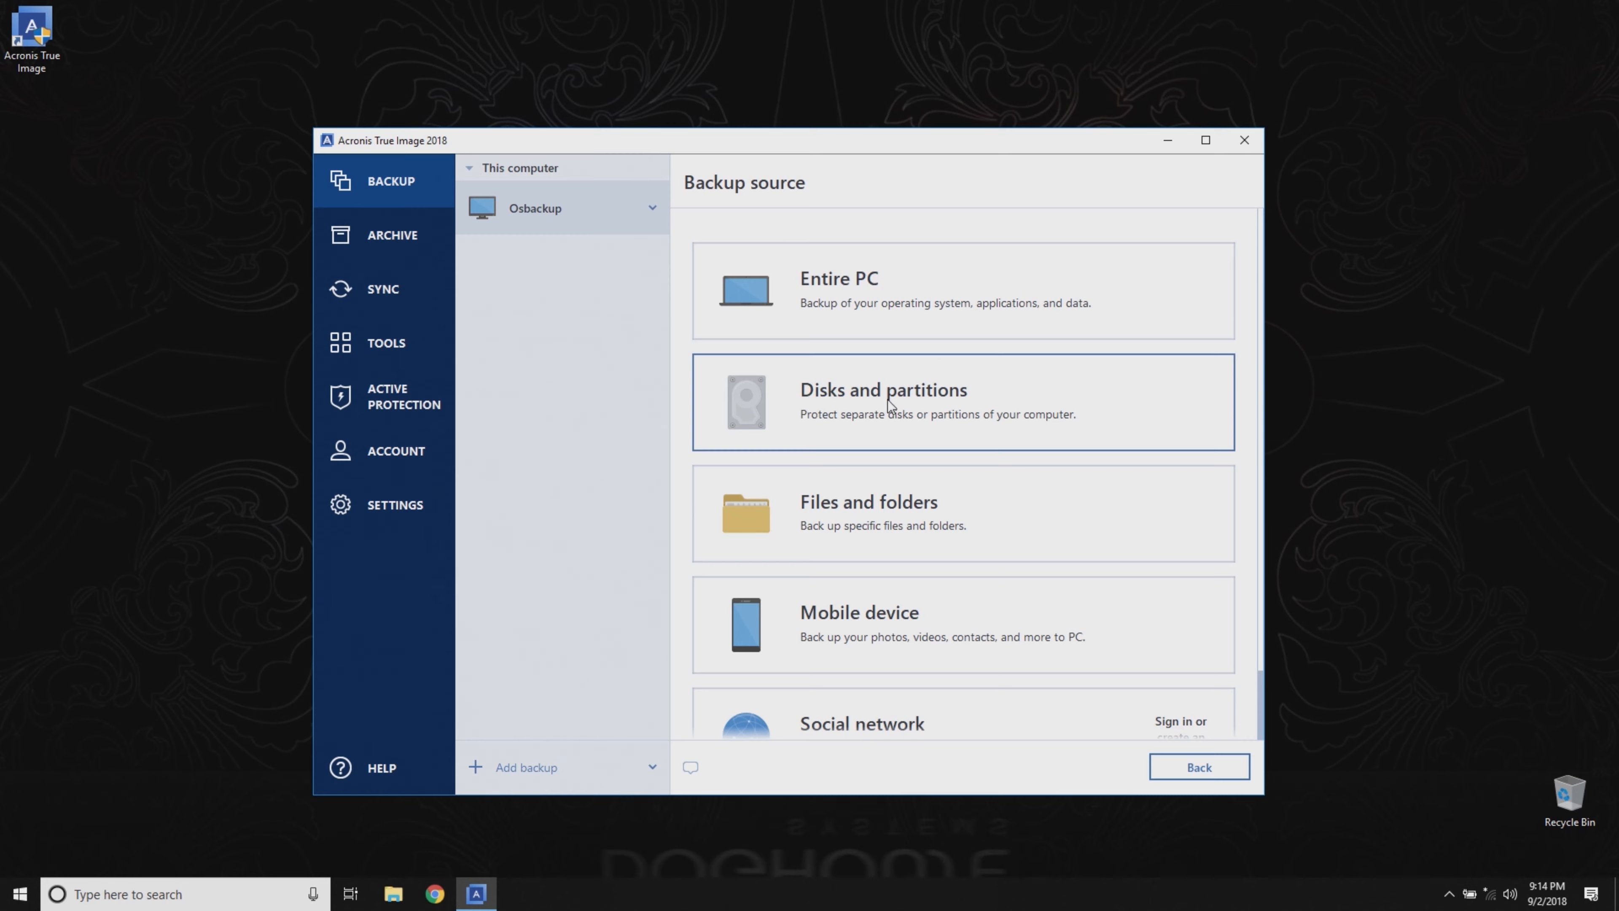
- Select the whole SAMSUNG SSD 860 EVO 1TB with Local Disk (C:) as the backup source
{"action": "left_click", "coordinate": [883, 401]}
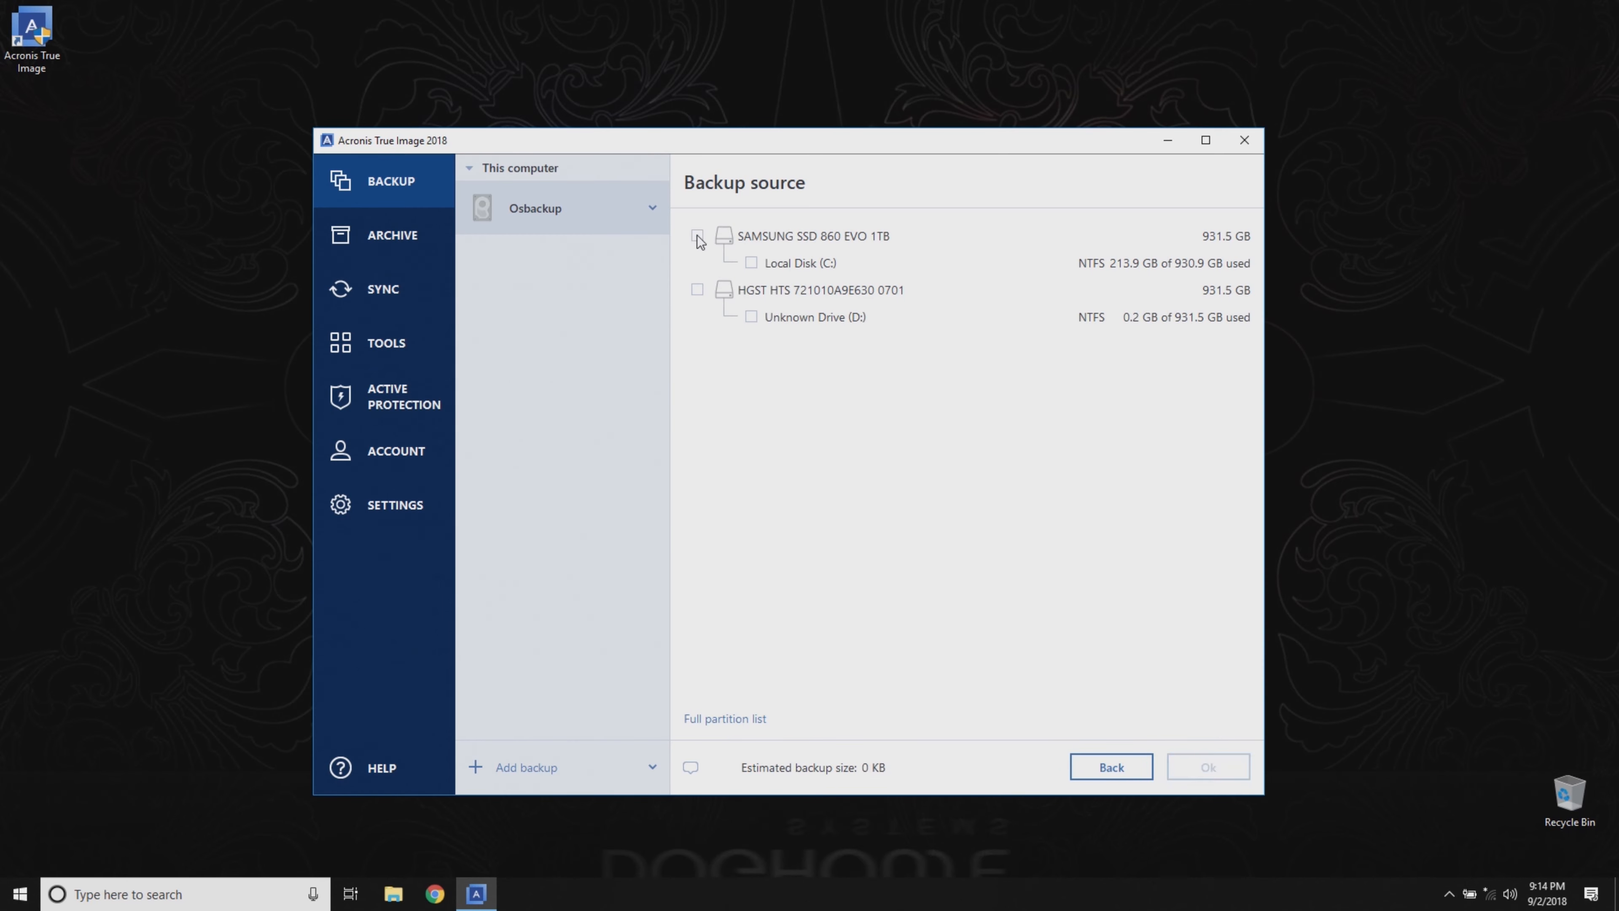
{"action": "left_click", "coordinate": [750, 262]}
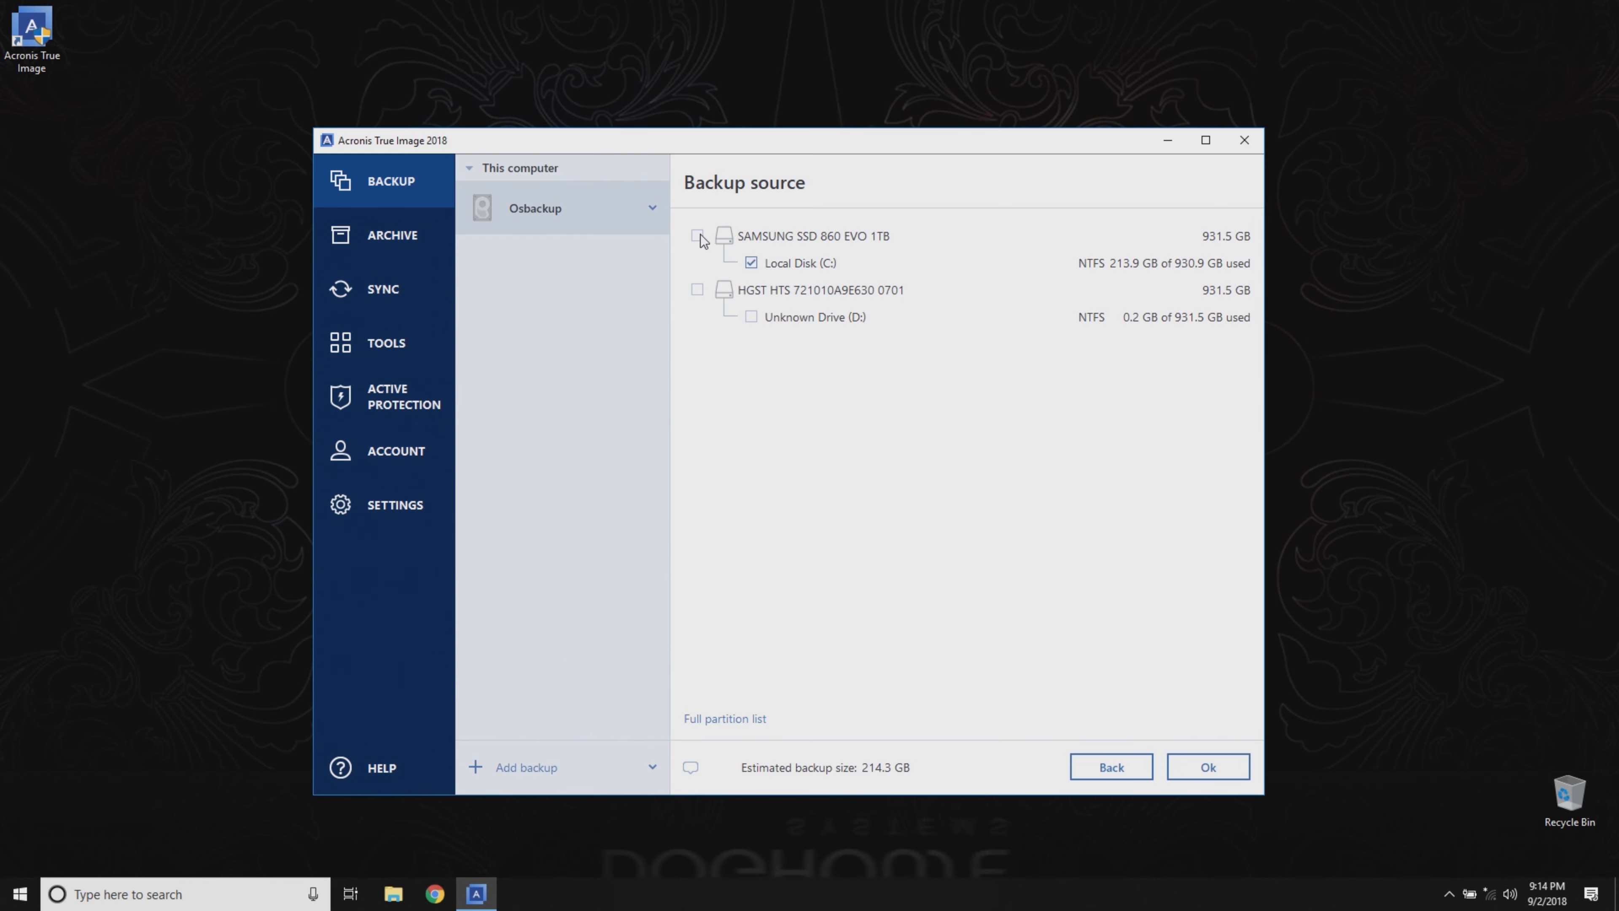
{"action": "left_click", "coordinate": [697, 235]}
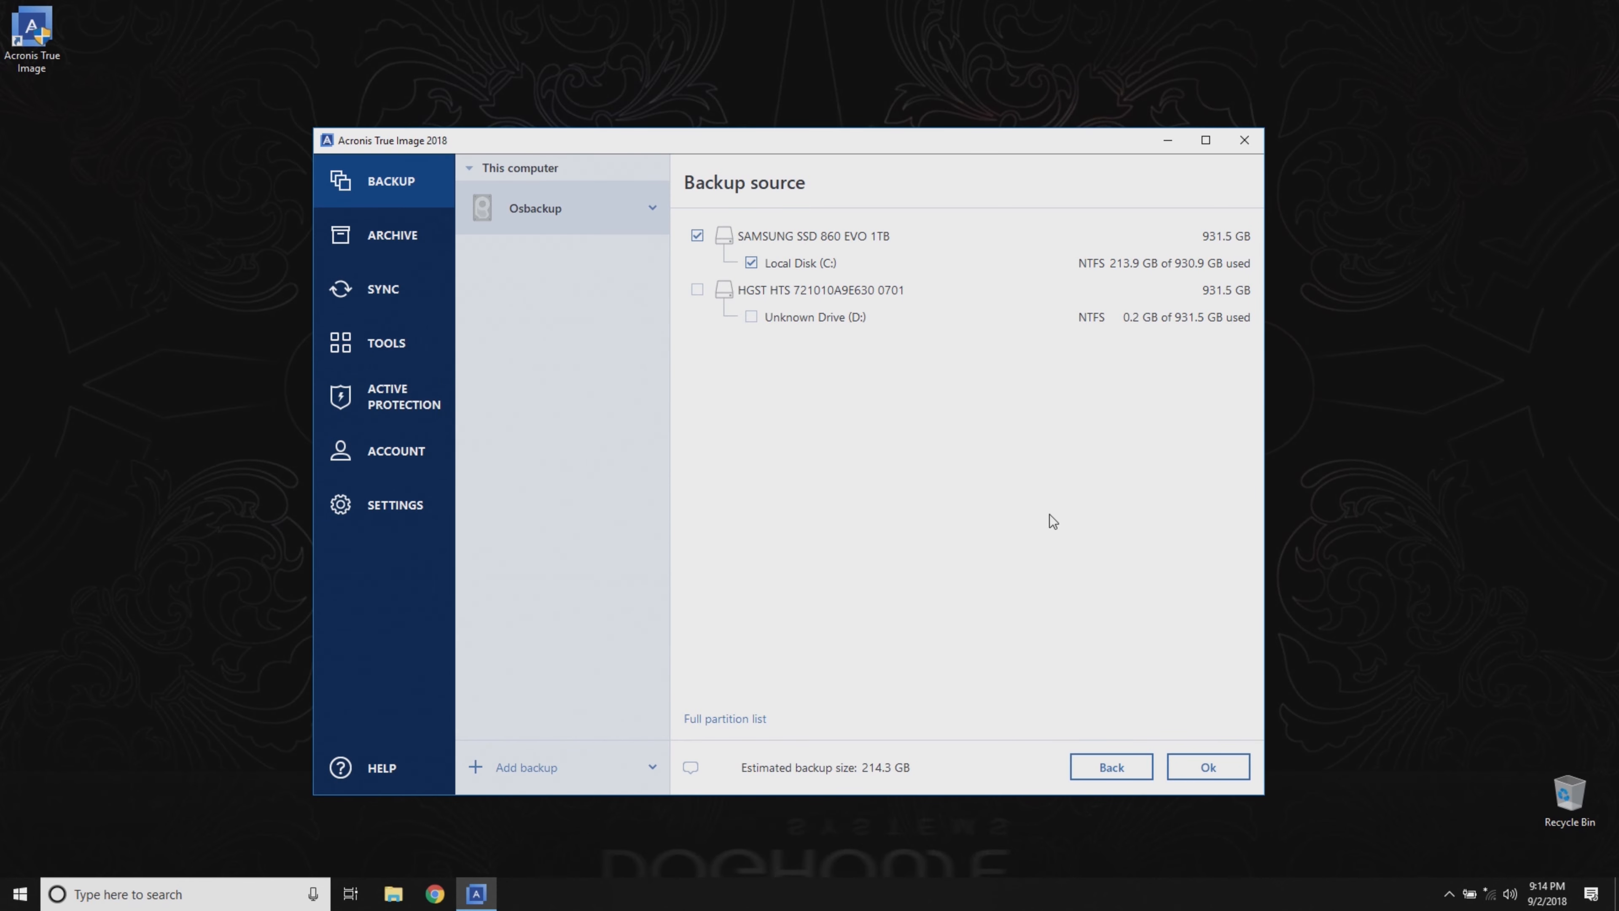
{"action": "left_click", "coordinate": [1206, 766]}
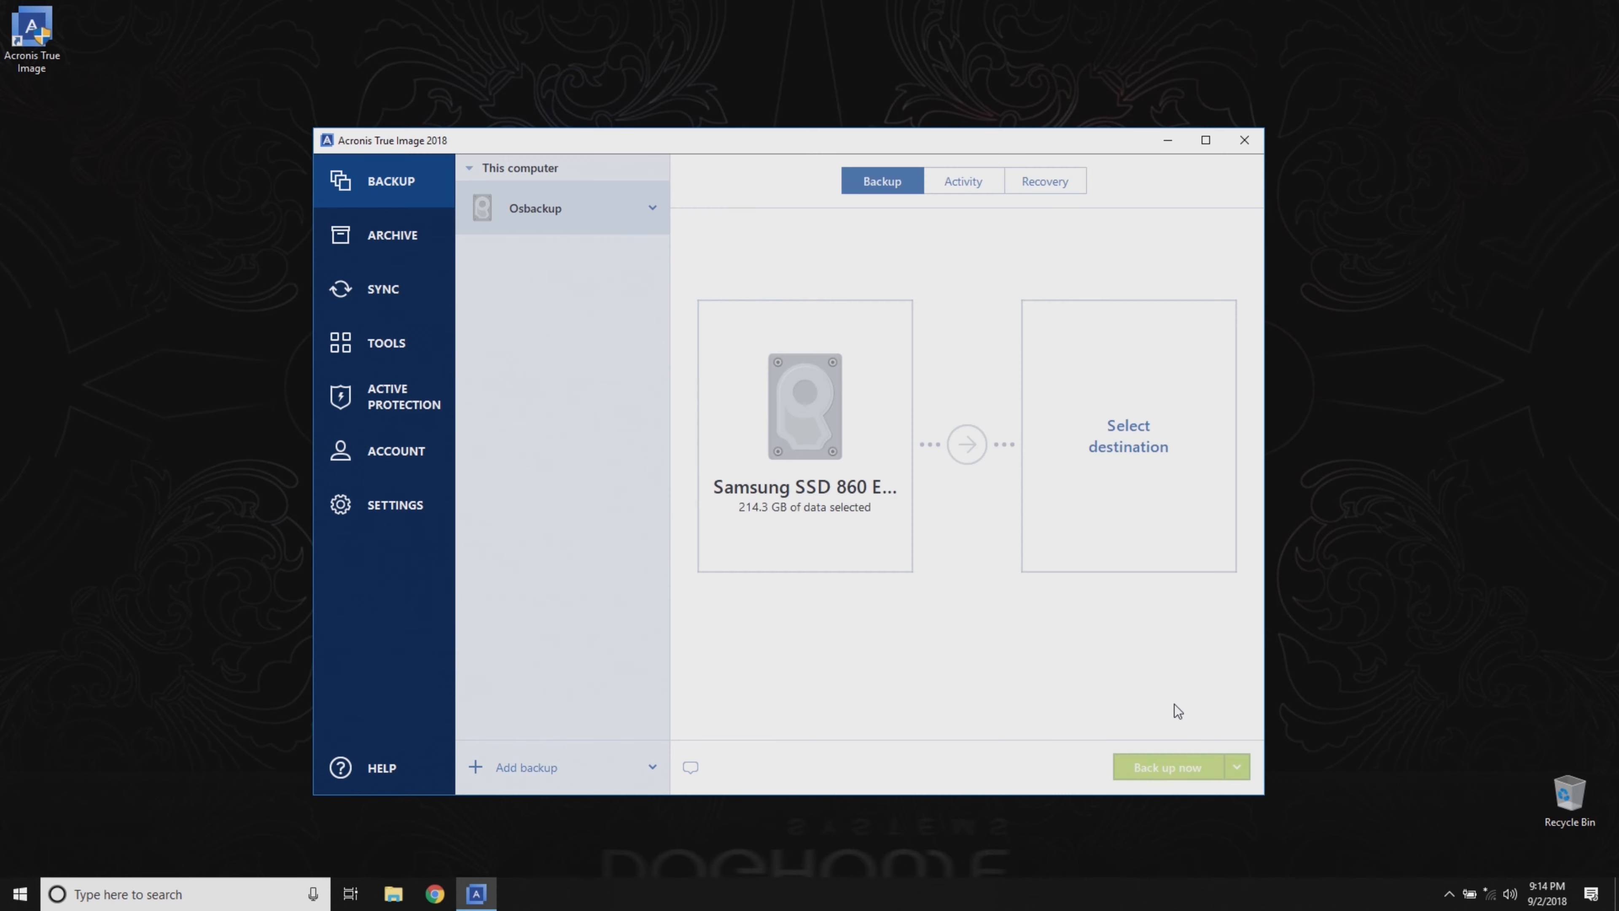
{"action": "mouse_move", "coordinate": [1124, 431]}
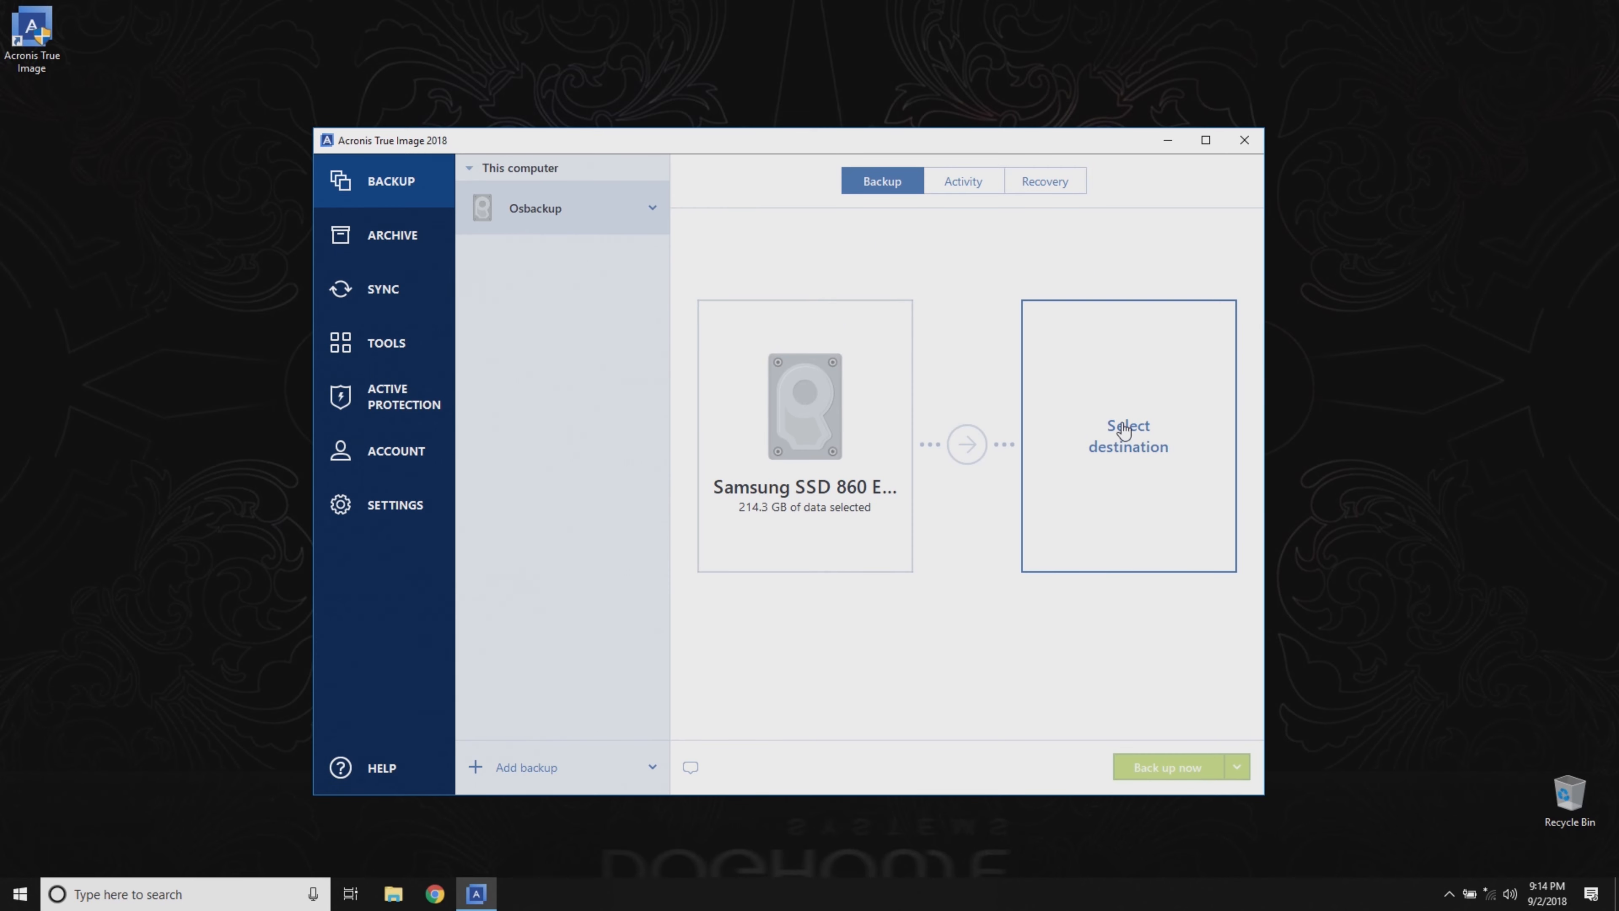
- Choose drive D: (931.3 GB free) as the Osbackup destination
{"action": "left_click", "coordinate": [1126, 436]}
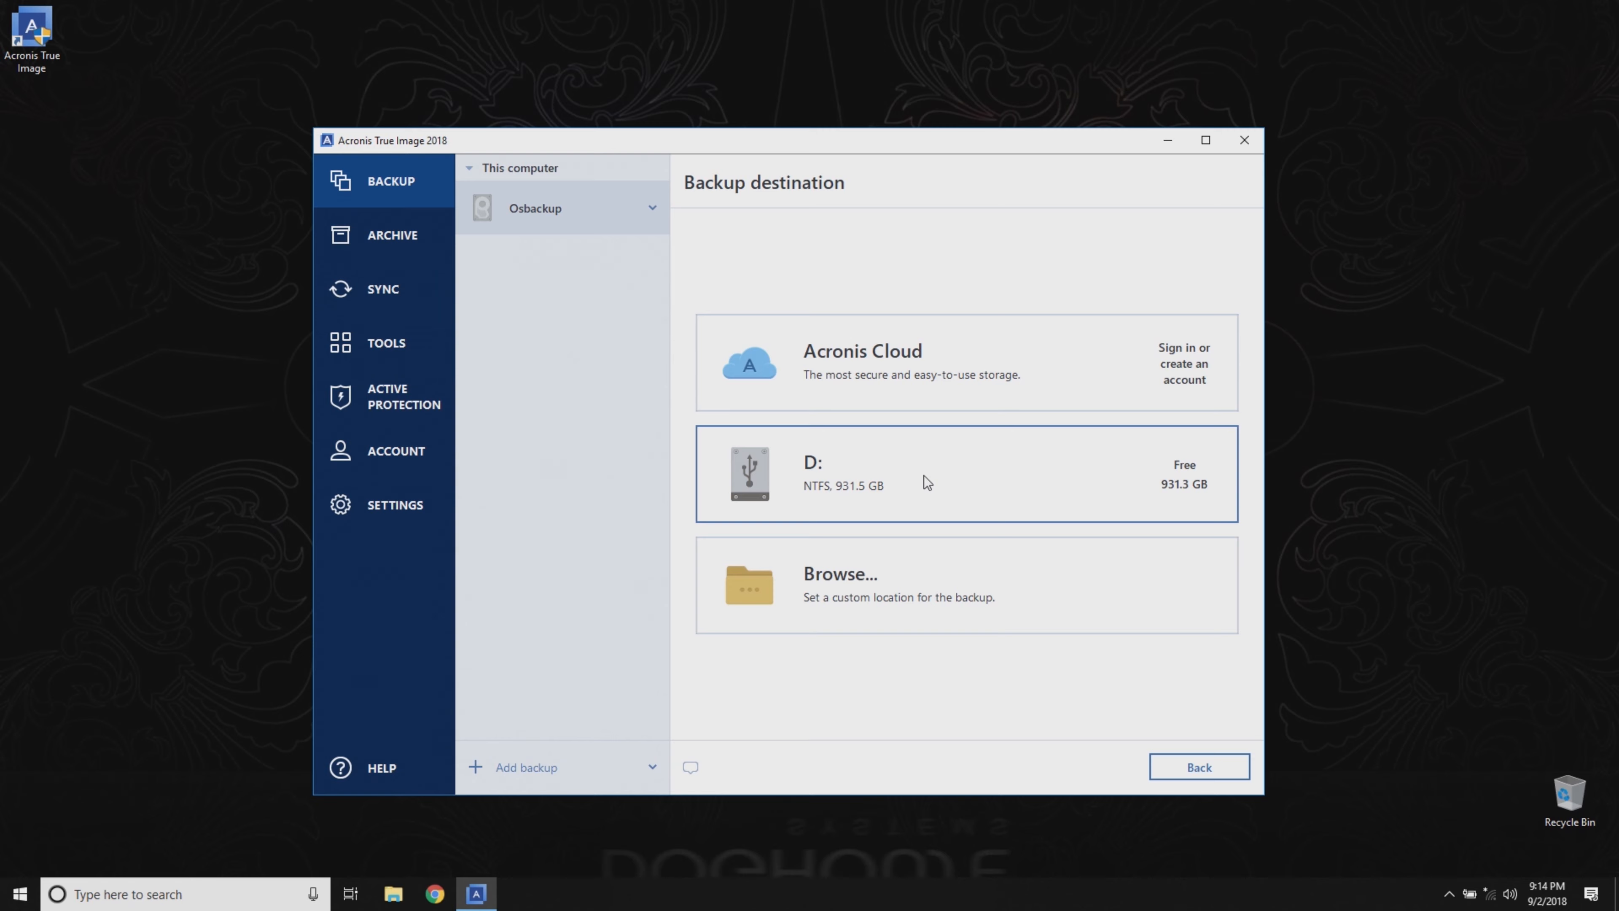
{"action": "left_click", "coordinate": [965, 473]}
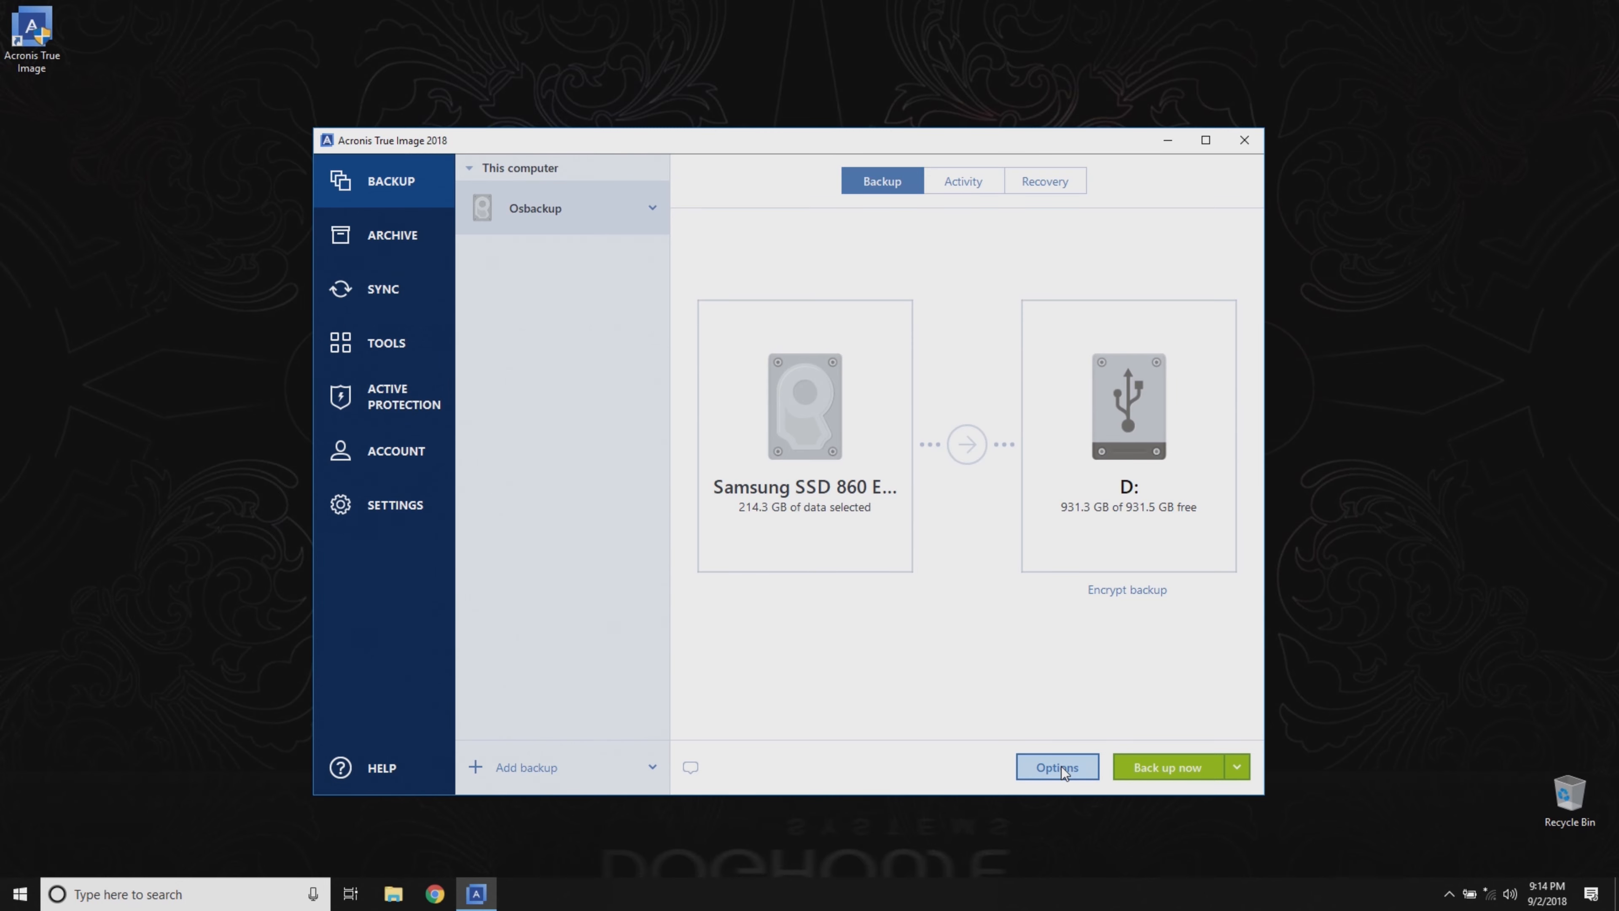
- In Advanced Performance options, set compression to Max and priority to High
{"action": "left_click", "coordinate": [1055, 767]}
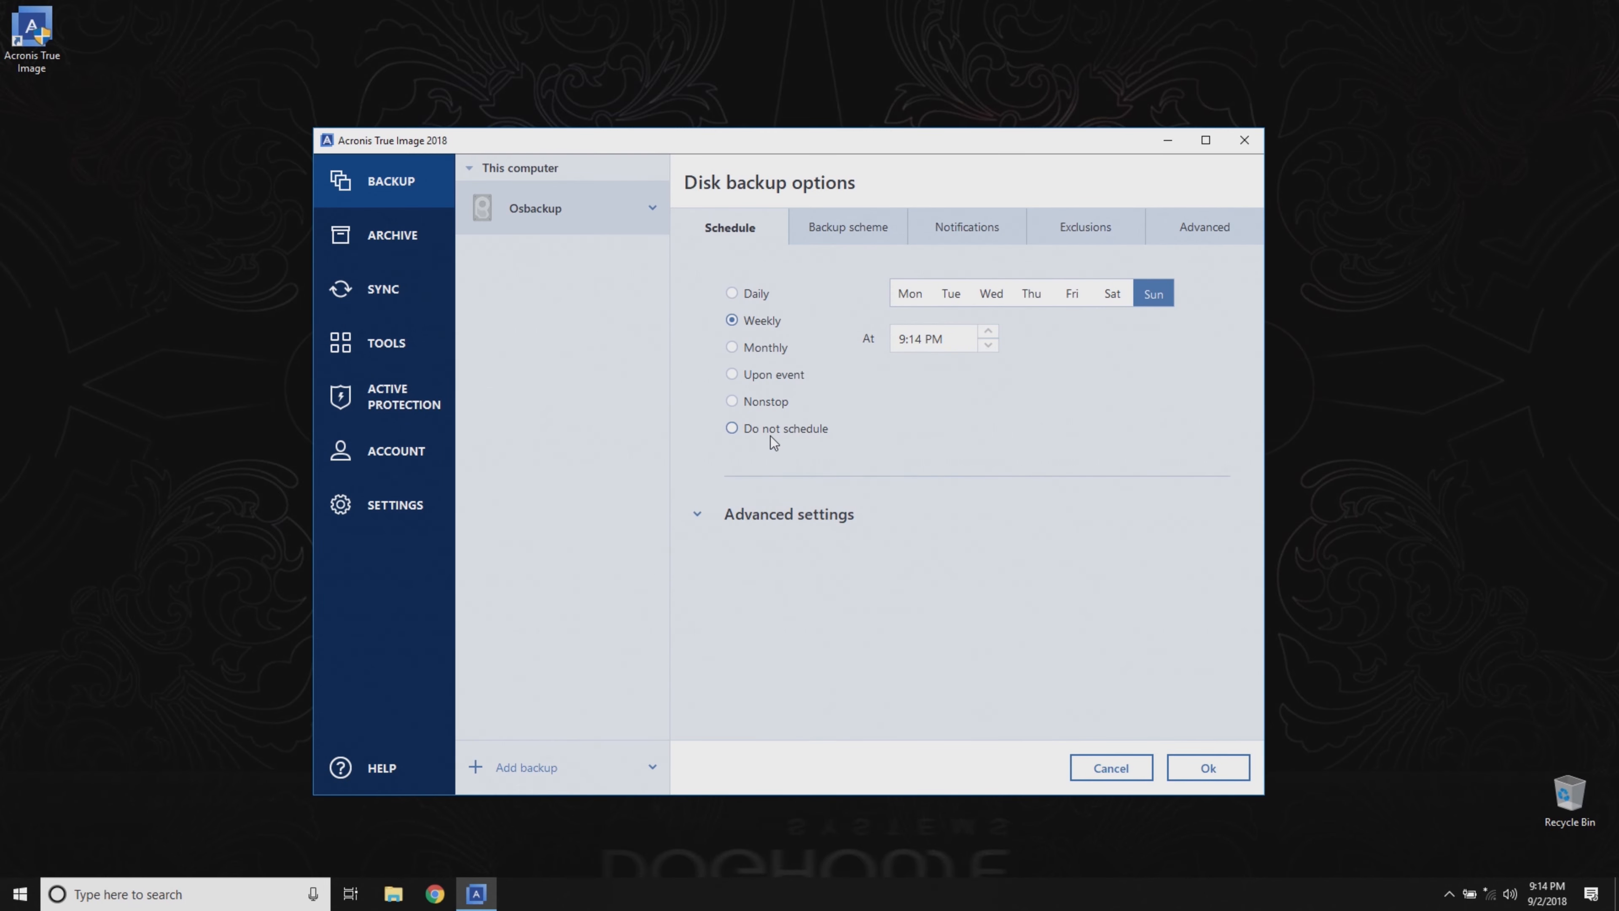
{"action": "left_click", "coordinate": [732, 428]}
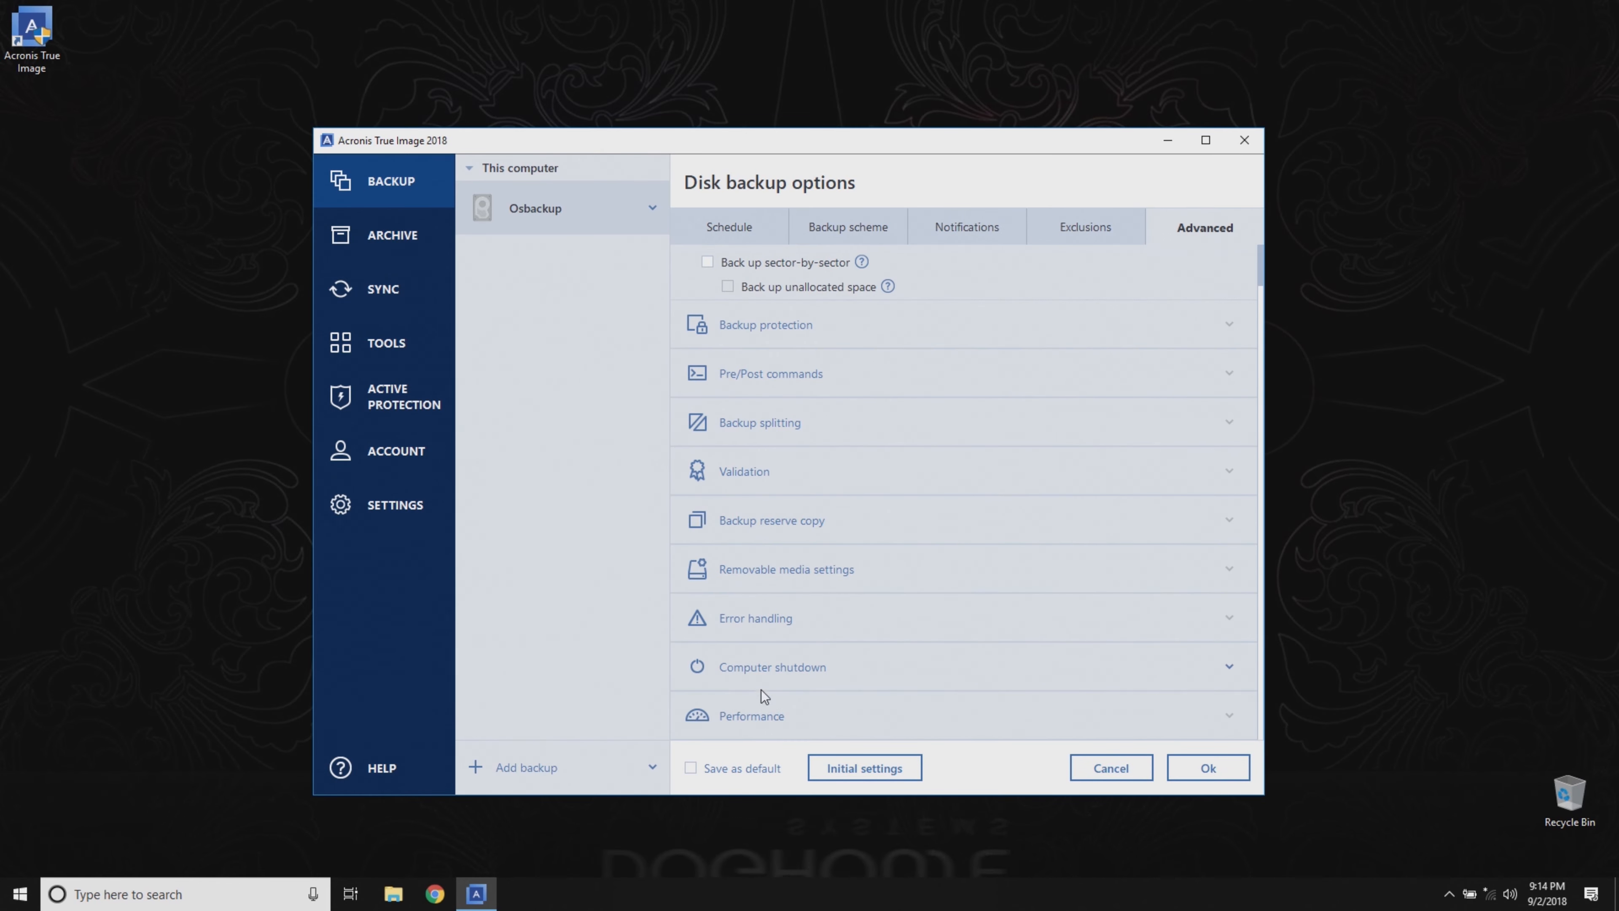
{"action": "left_click", "coordinate": [841, 575]}
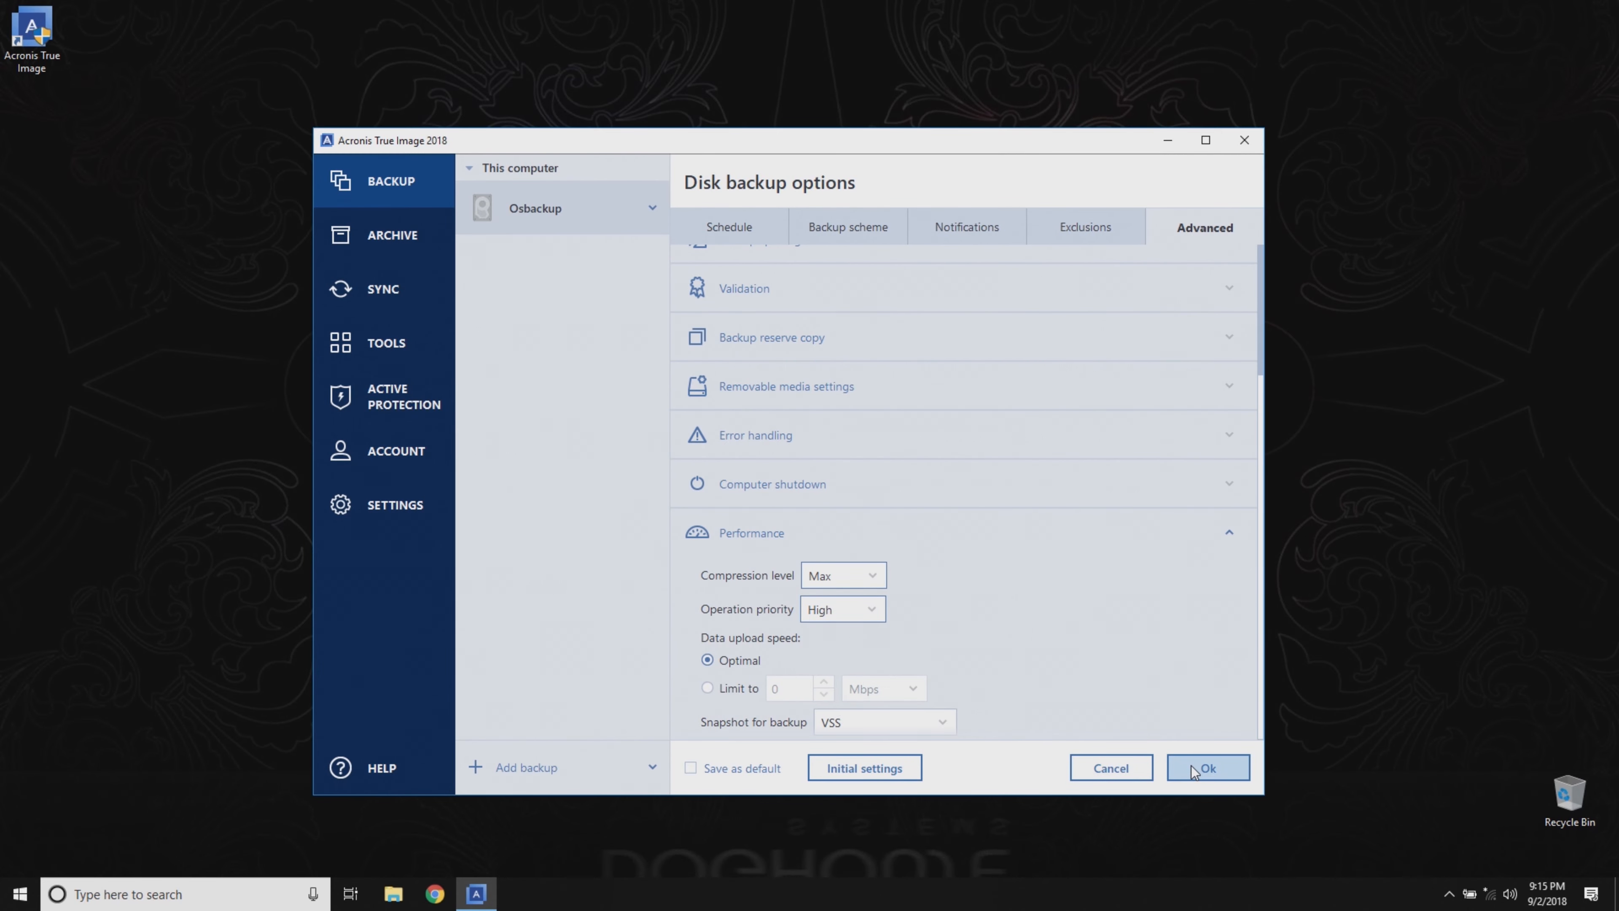
{"action": "left_click", "coordinate": [1206, 768]}
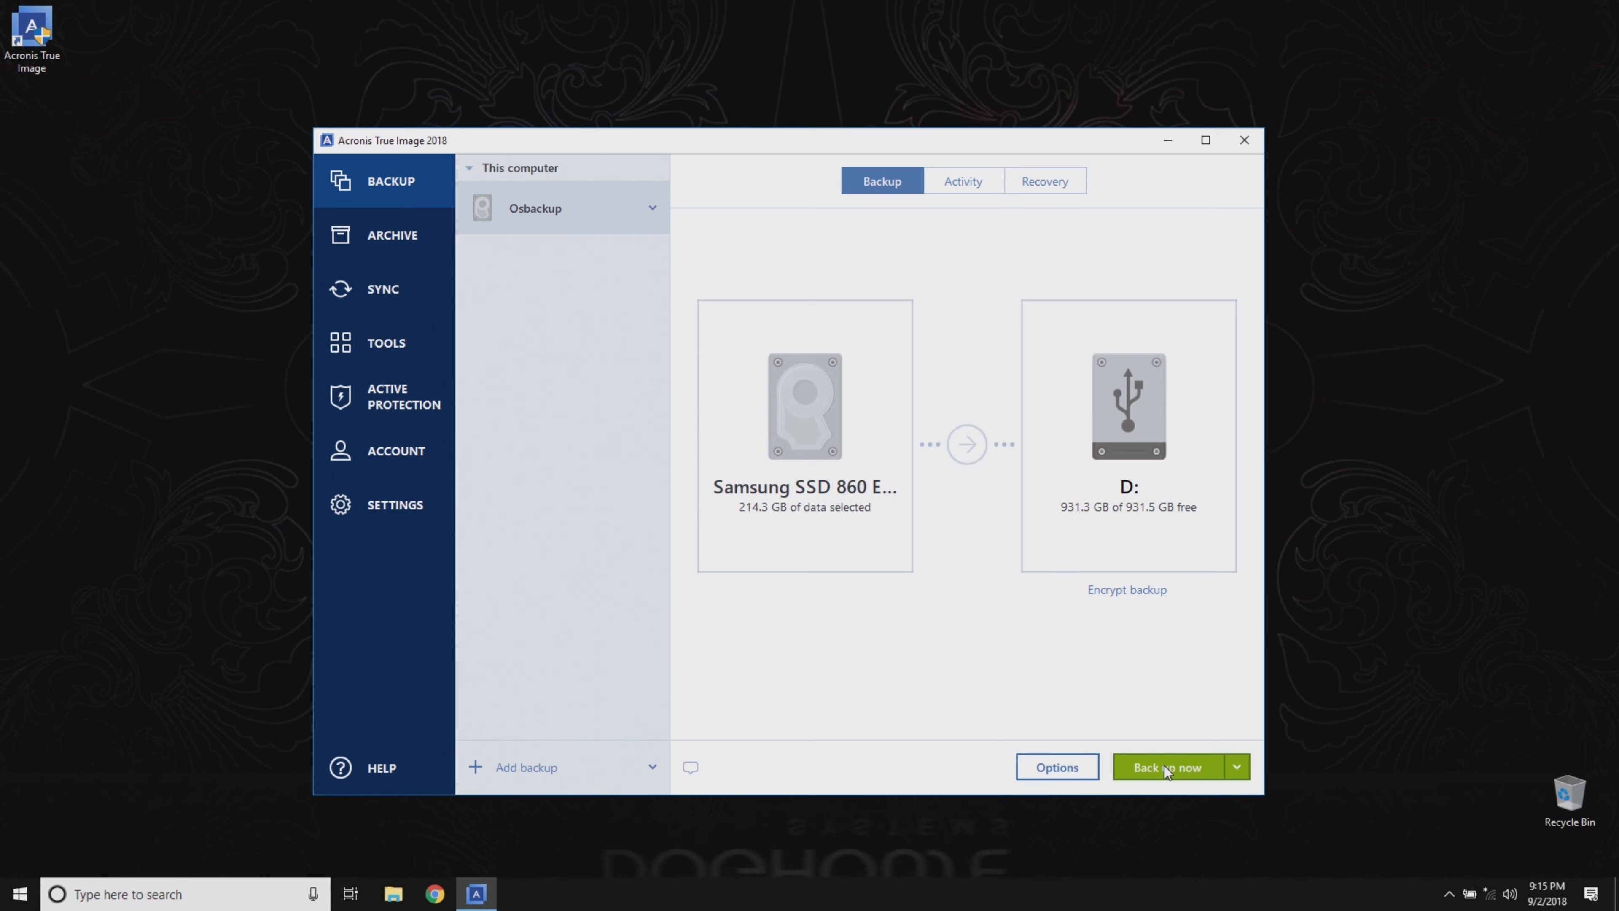
- Start backing up Osbackup to drive D: now
{"action": "left_click", "coordinate": [1167, 767]}
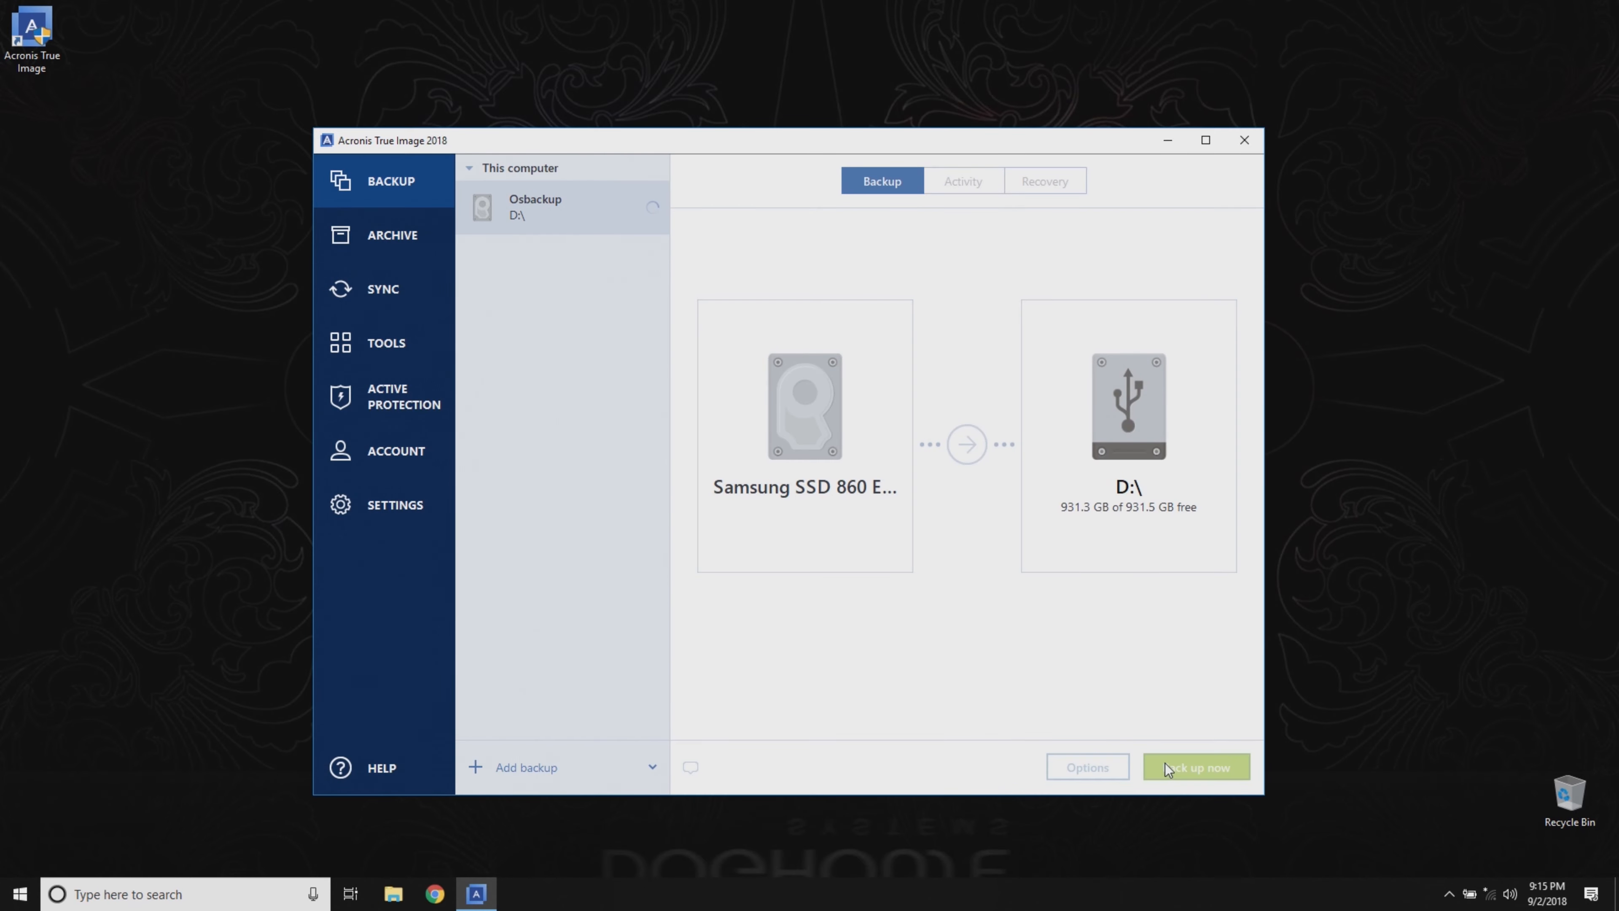
{"action": "left_click", "coordinate": [1195, 767]}
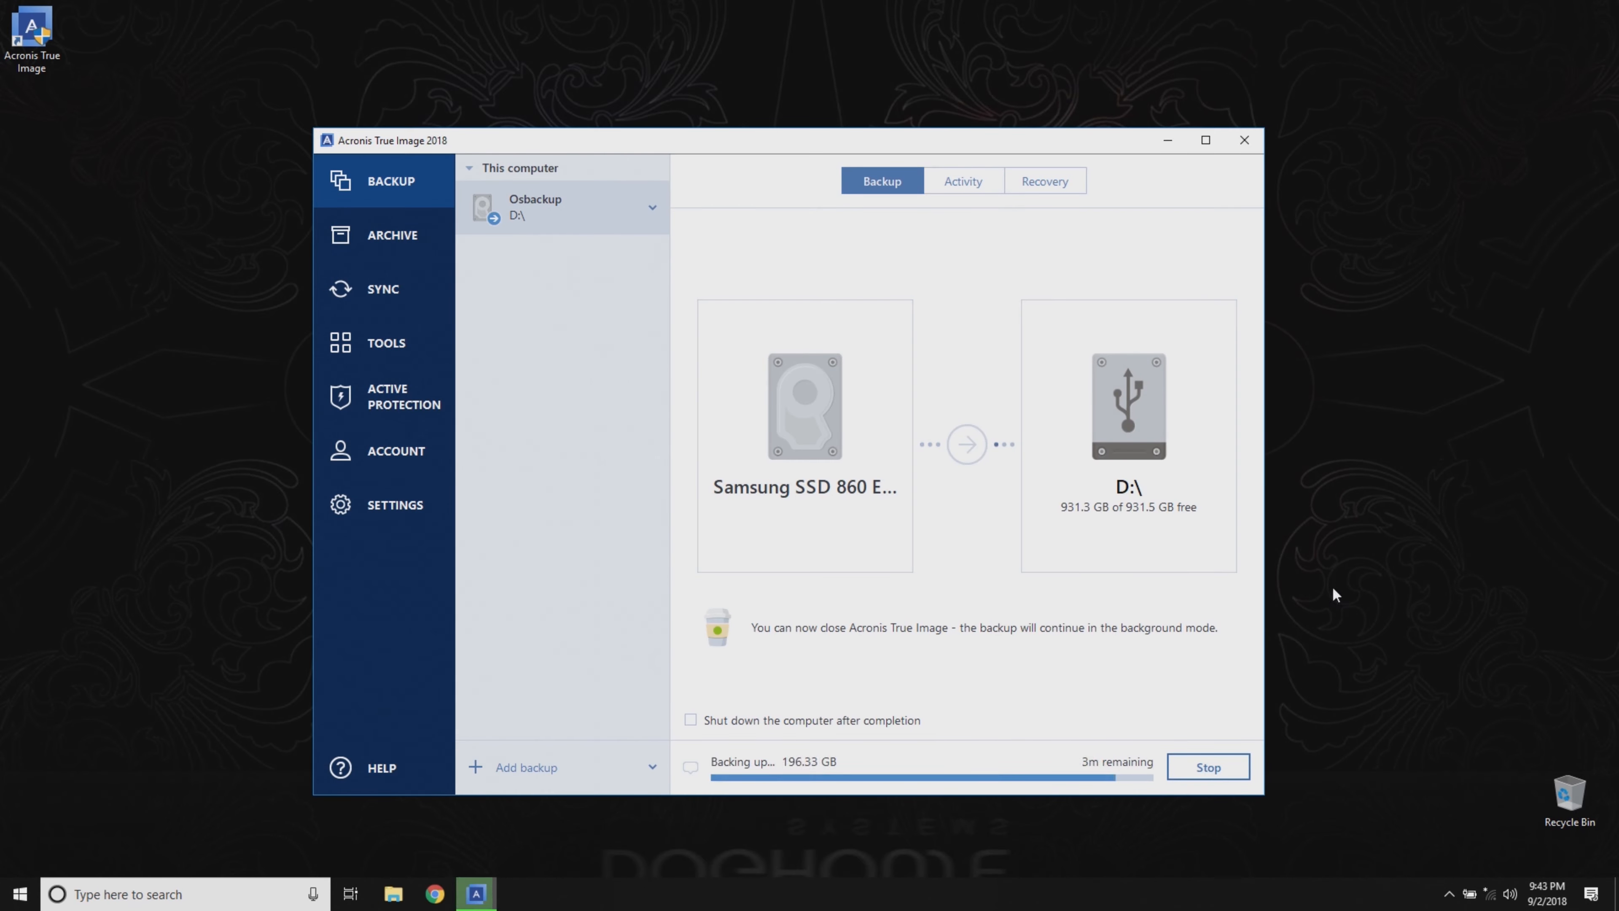